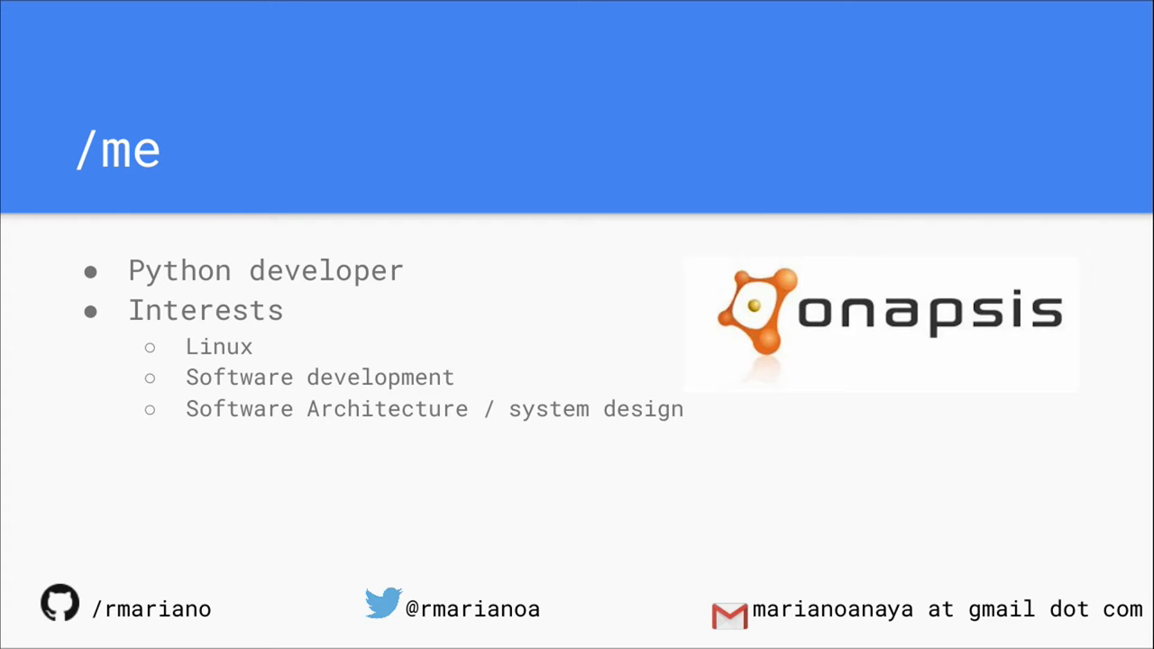
# Step: Advance from the '/me' speaker intro to the 'def' slide quoting Ward Cunningham on clean code
pyautogui.press('Right')
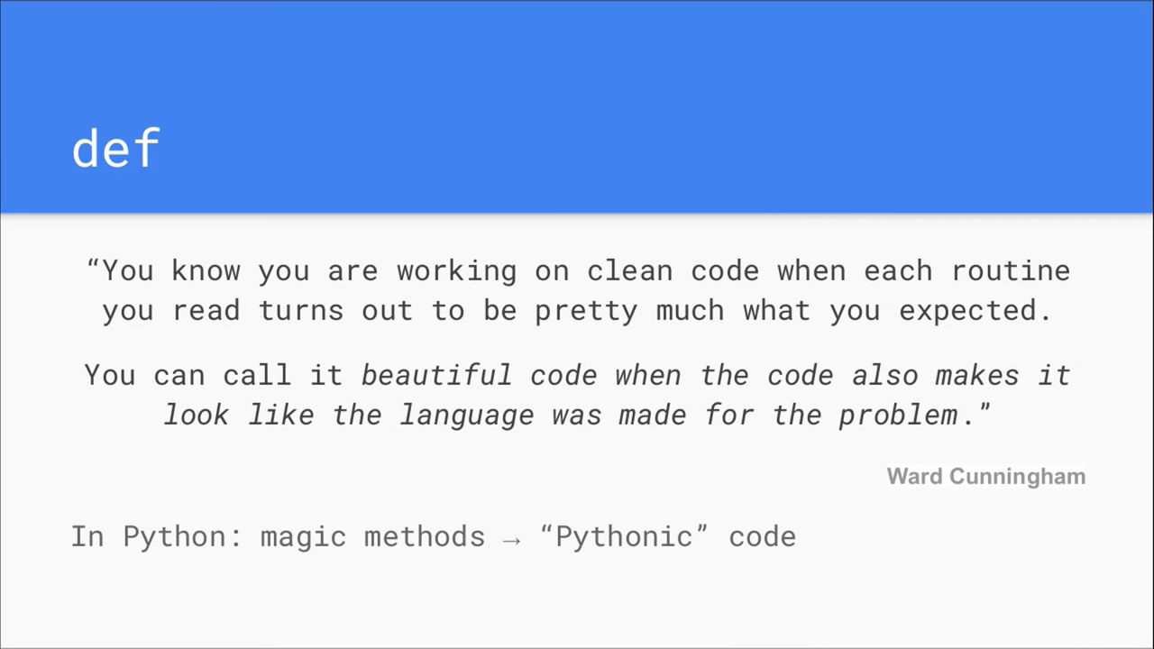